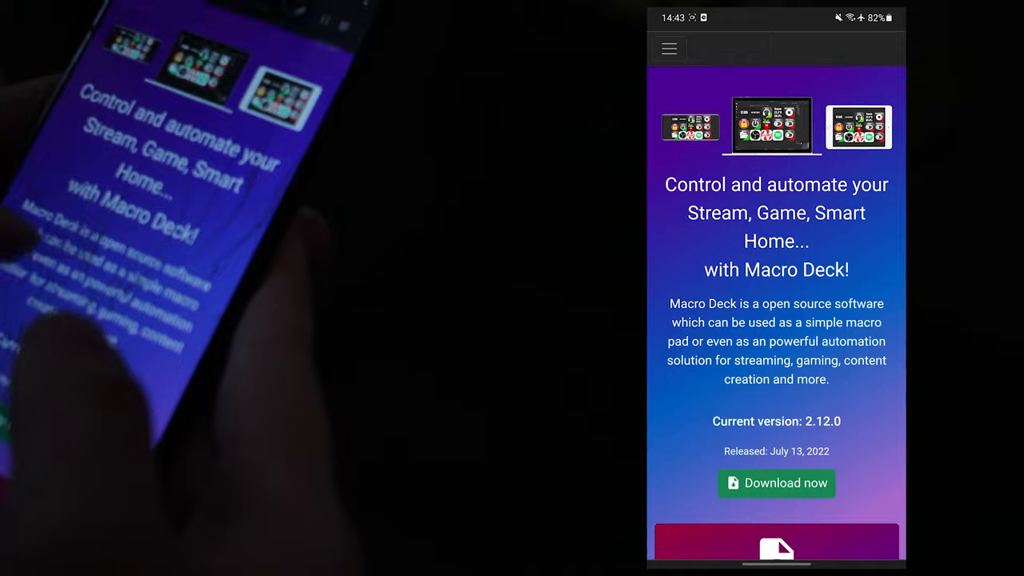
Search the web for 'macro deck' and reach the official macrodeck.org site.
scroll("down", 3)
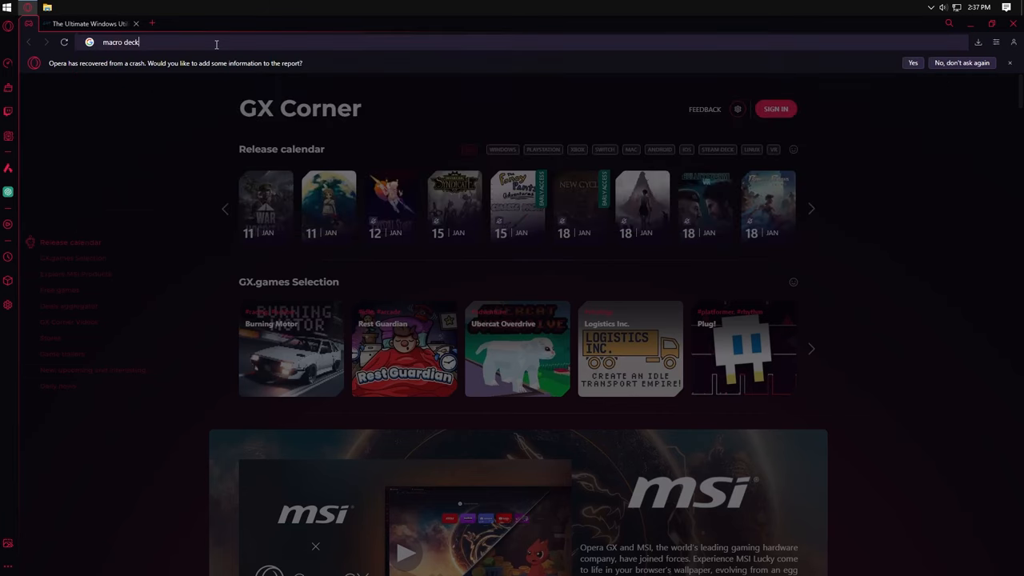
key("Return")
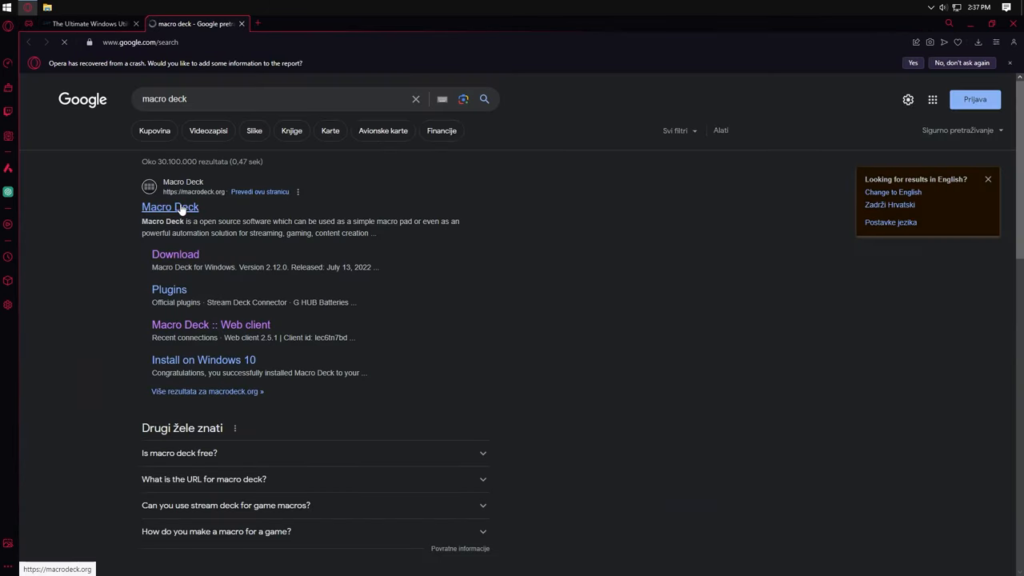
left_click(169, 206)
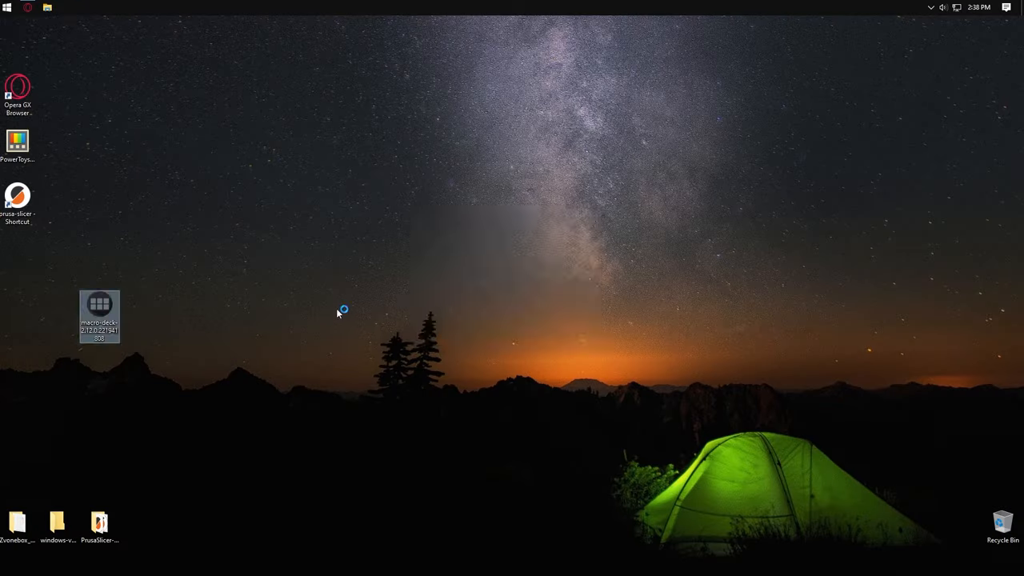
Launch Macro Deck from the desktop file and enlarge Profile 1's grid to six rows.
double_click(99, 307)
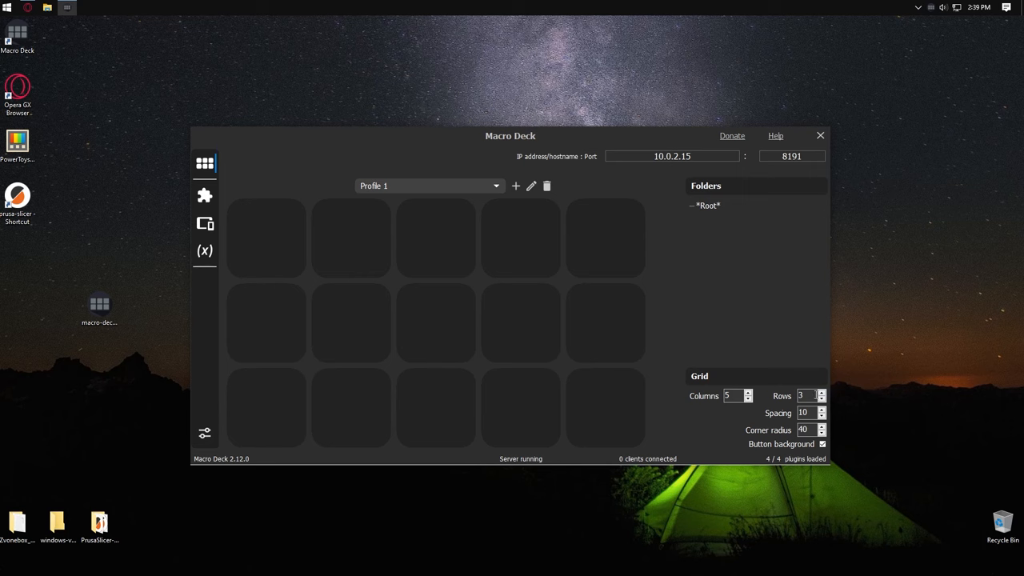
left_click(819, 393)
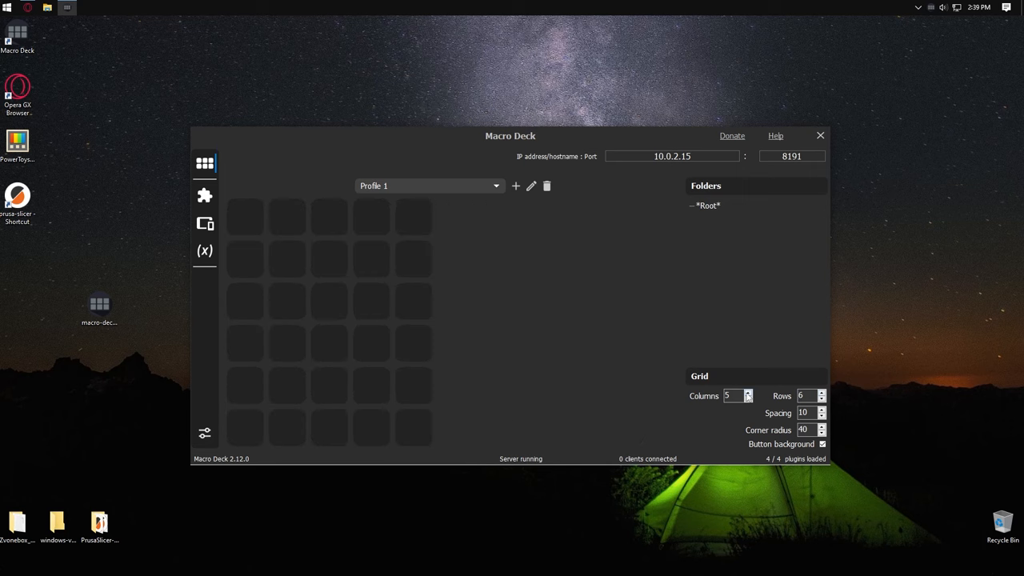